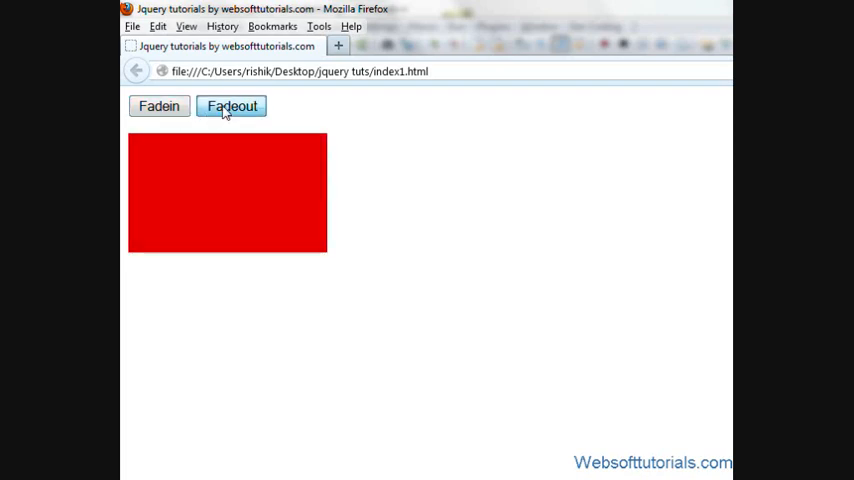
Fade the red box out with the Fadeout button on index1.html
{"action": "left_click", "coordinate": [232, 106]}
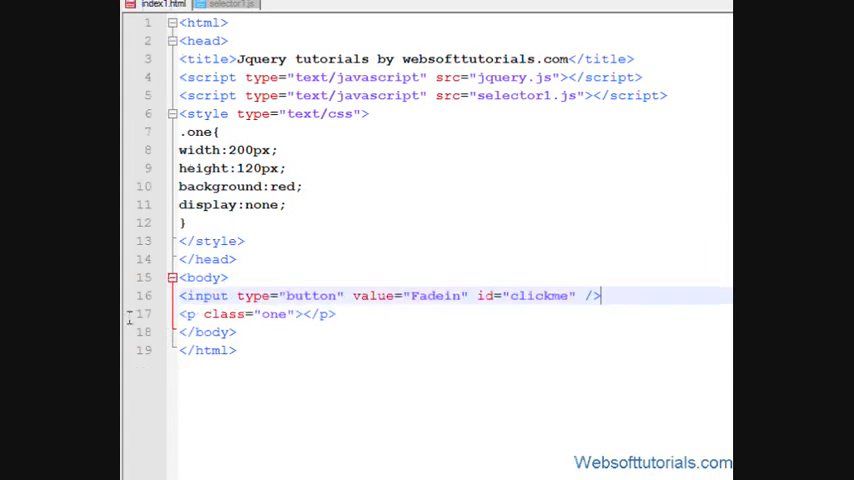
Replace the Fadein button value with 'Fade effect using same button' in index1.html
{"action": "triple_click", "coordinate": [390, 296]}
{"action": "type", "text": " effect "}
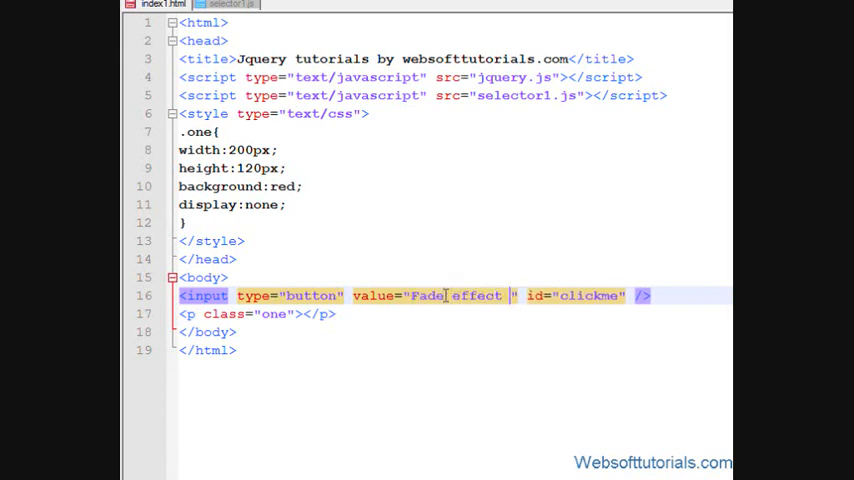
{"action": "type", "text": "using same b"}
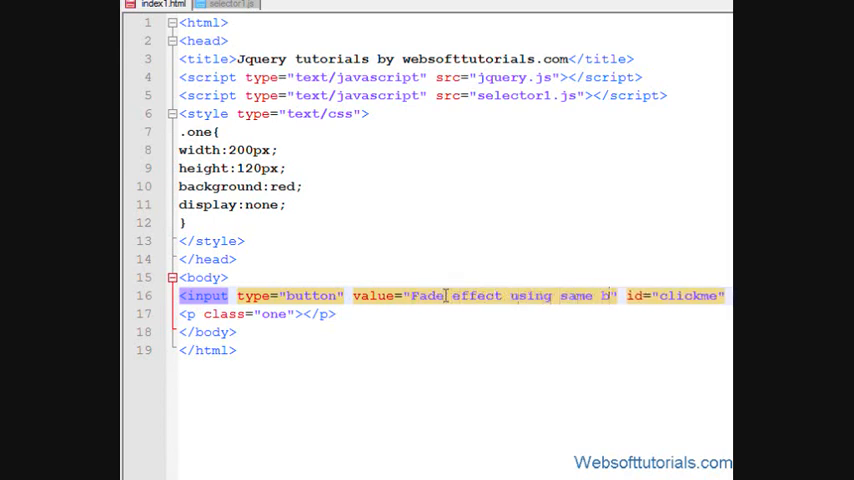
{"action": "scroll", "scroll_direction": "right", "scroll_amount": 3}
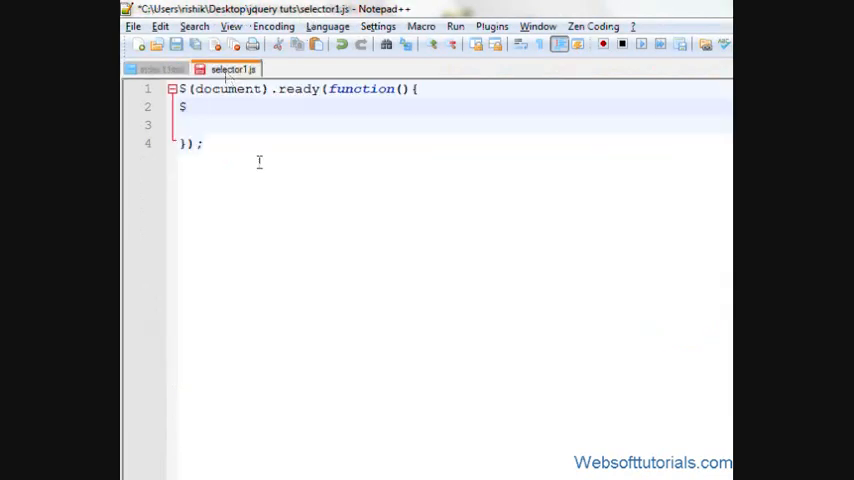
Add the $('#clickme') selection inside the document-ready function of selector1.js
{"action": "type", "text": "(0)"}
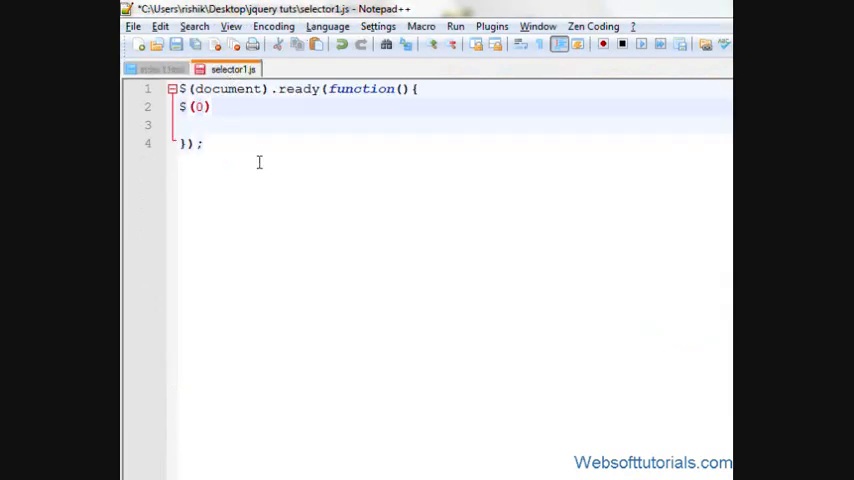
{"action": "type", "text": "''"}
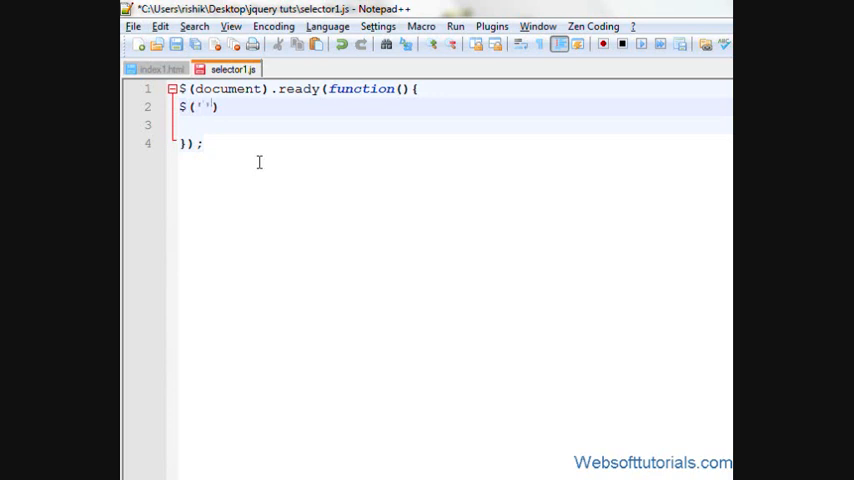
{"action": "type", "text": "#clickme"}
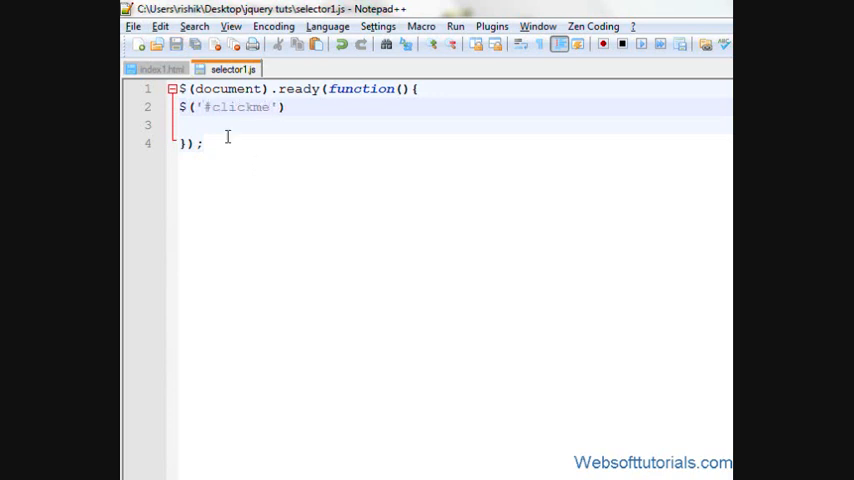
{"action": "left_click", "coordinate": [160, 68]}
{"action": "type", "text": ".click(function(){"}
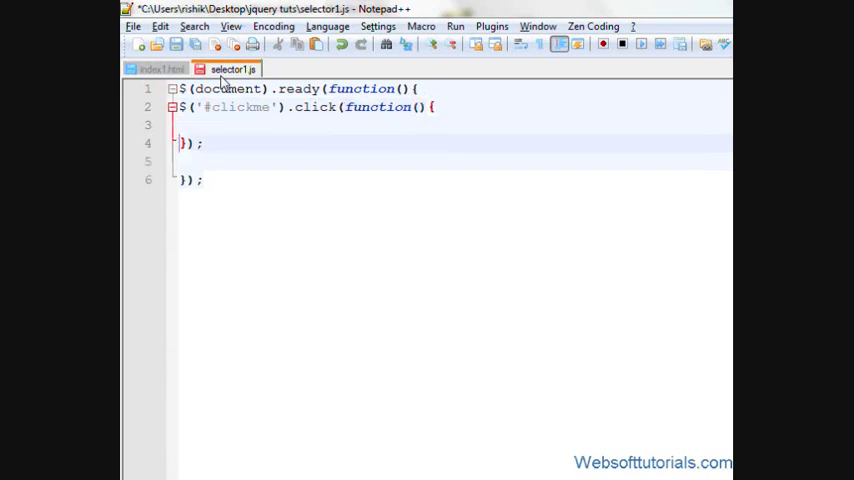
Give #clickme a click handler that calls $('p.one').fadeToggle("slow")
{"action": "type", "text": "$(0"}
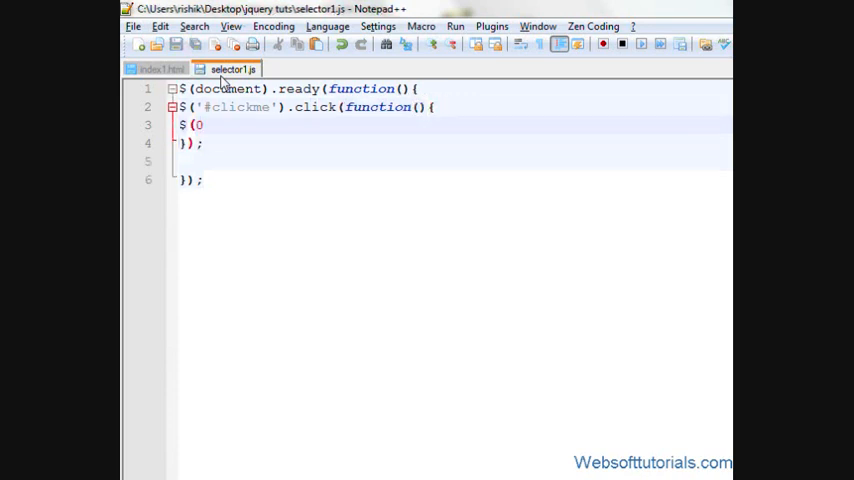
{"action": "type", "text": "'"}
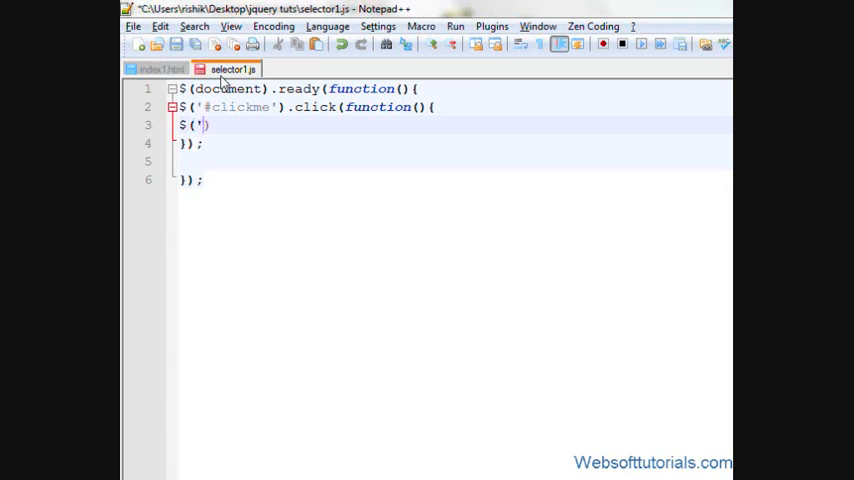
{"action": "type", "text": "p.one"}
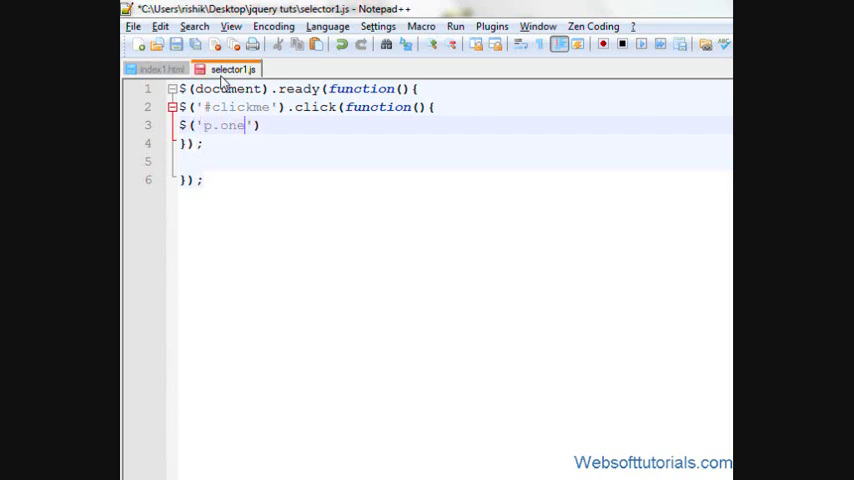
{"action": "type", "text": ".fade"}
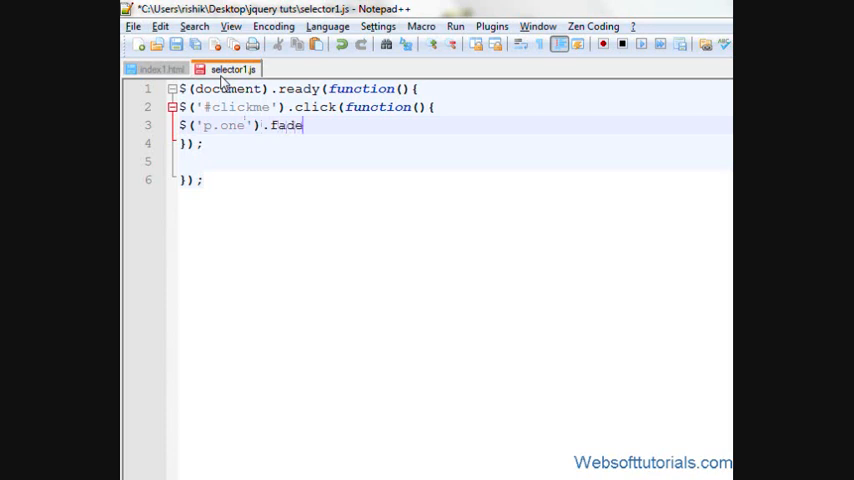
{"action": "type", "text": "Toggle"}
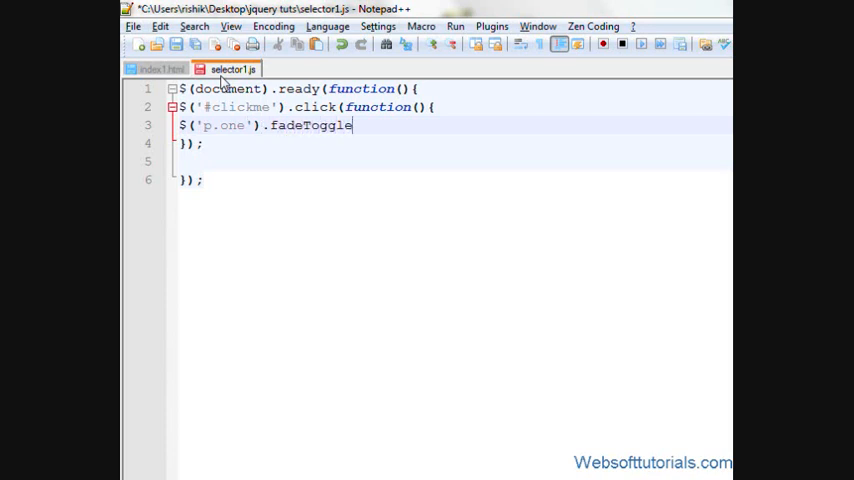
{"action": "type", "text": "();"}
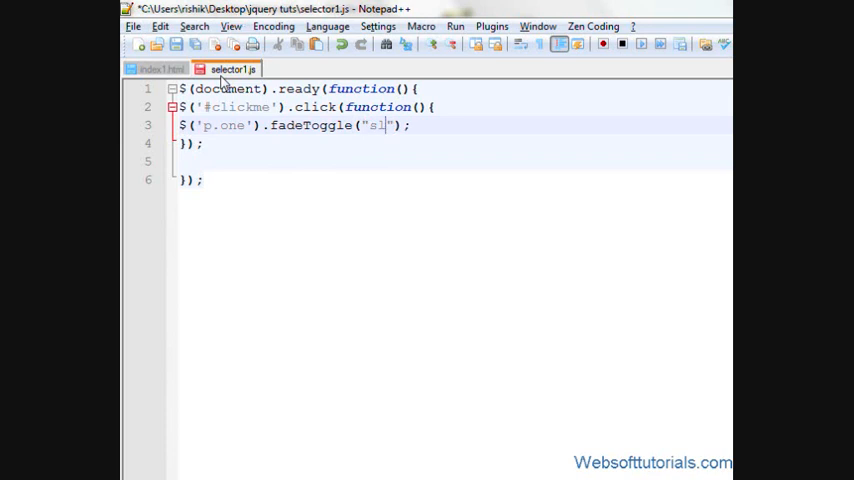
{"action": "type", "text": "ow"}
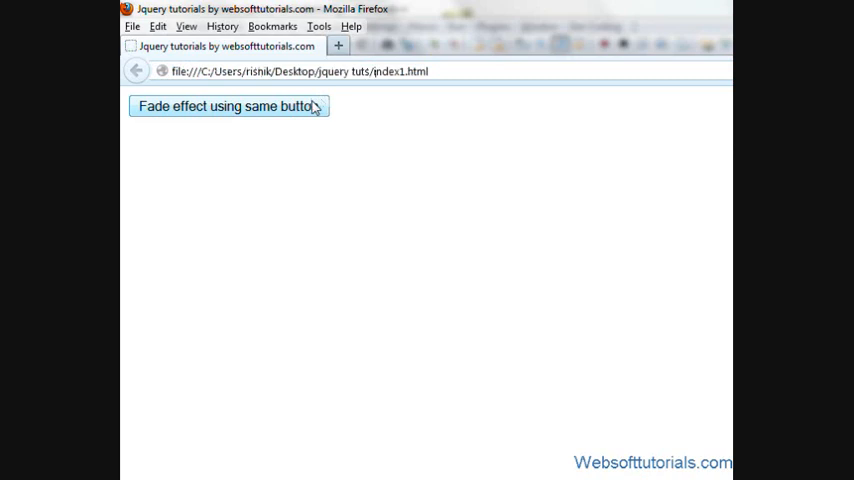
Fade the red box in and out twice with four clicks of the same button in Firefox
{"action": "left_click", "coordinate": [228, 106]}
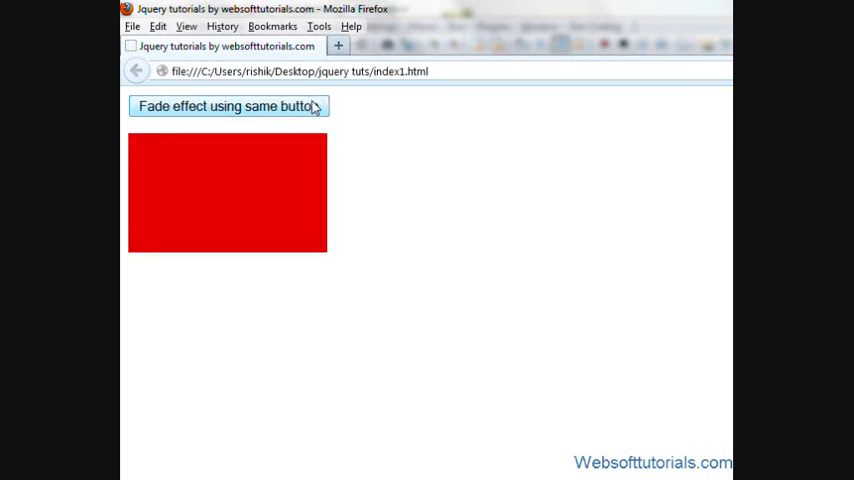
{"action": "left_click", "coordinate": [228, 106]}
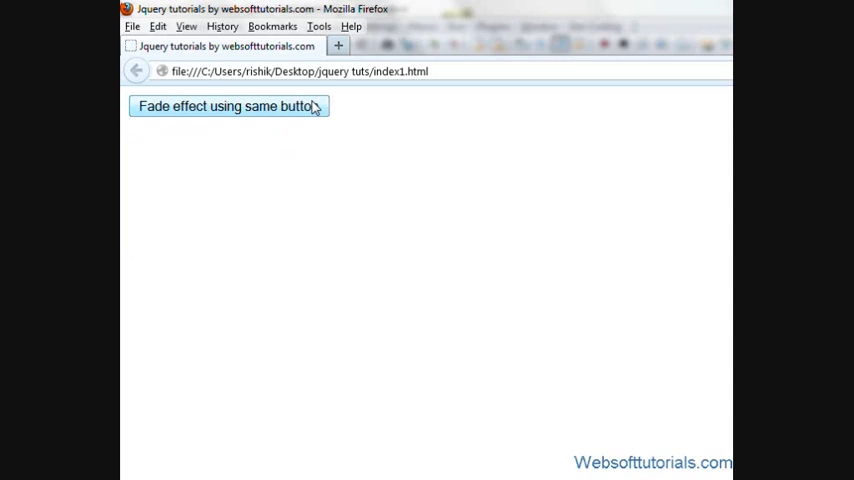
{"action": "left_click", "coordinate": [228, 106]}
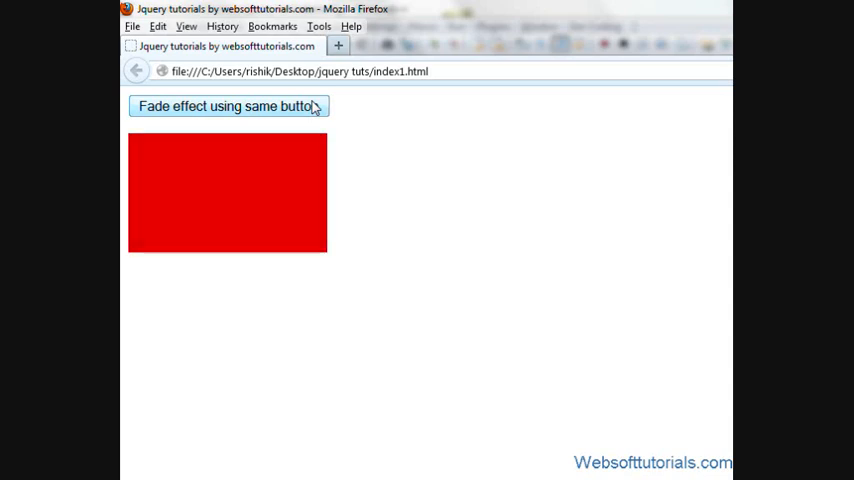
{"action": "left_click", "coordinate": [228, 106]}
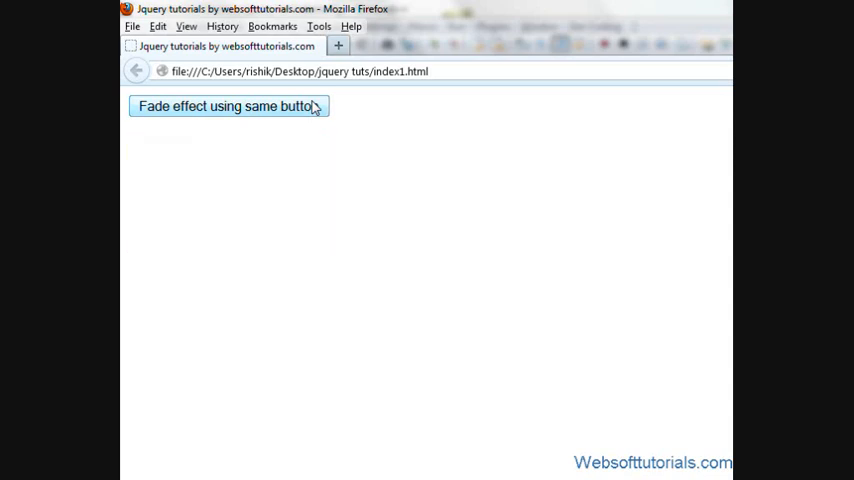